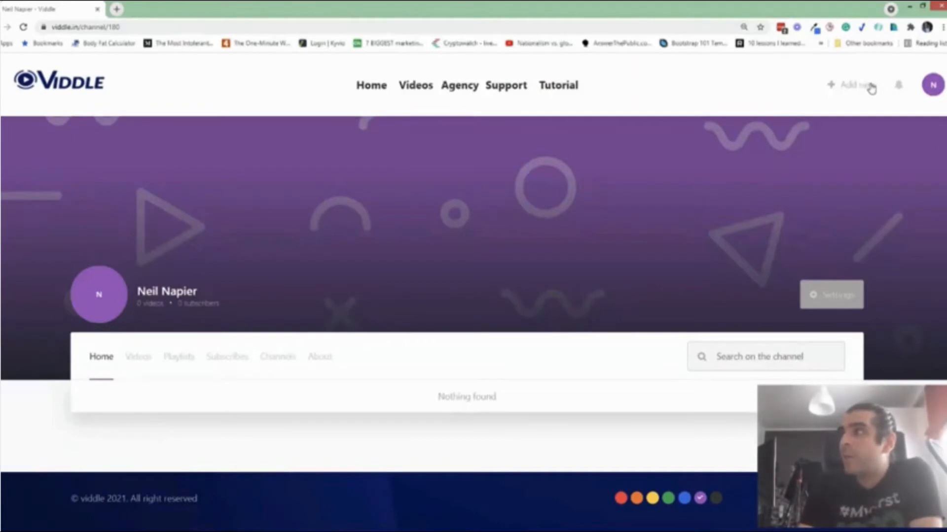
Step: Show the add-new menu with upload, import, screen record and camera record options
left_click(855, 85)
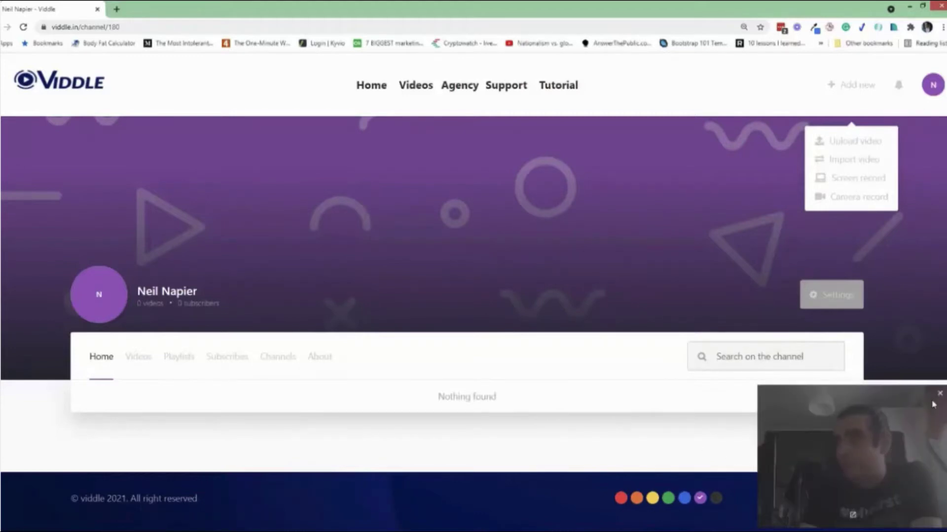
left_click(939, 392)
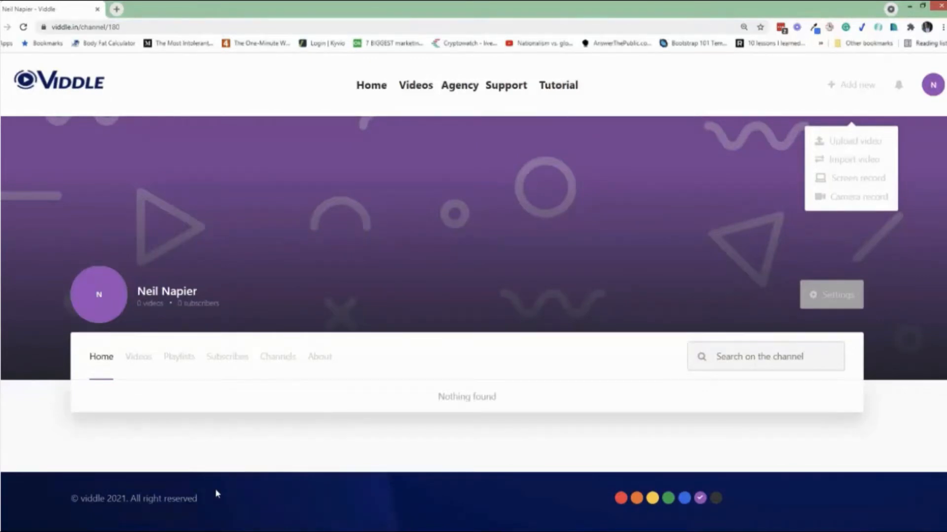
left_click(459, 86)
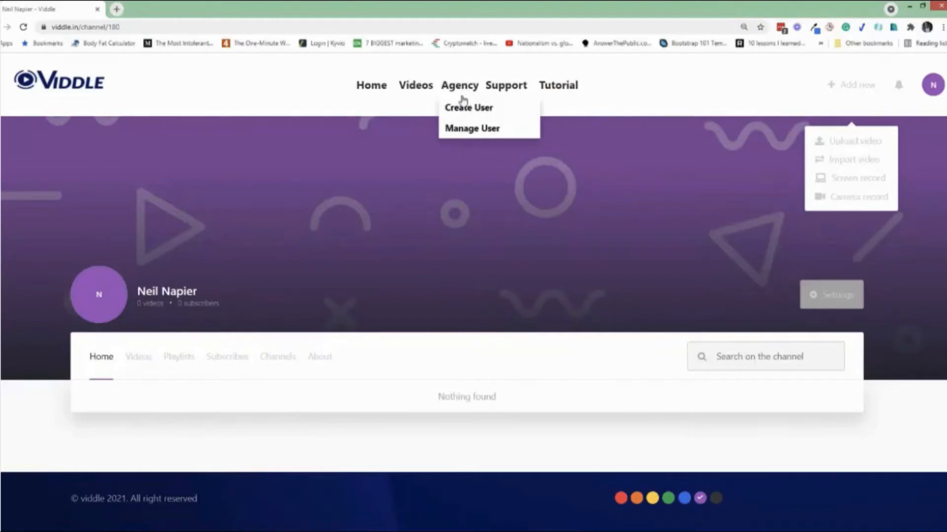
mouse_move(469, 108)
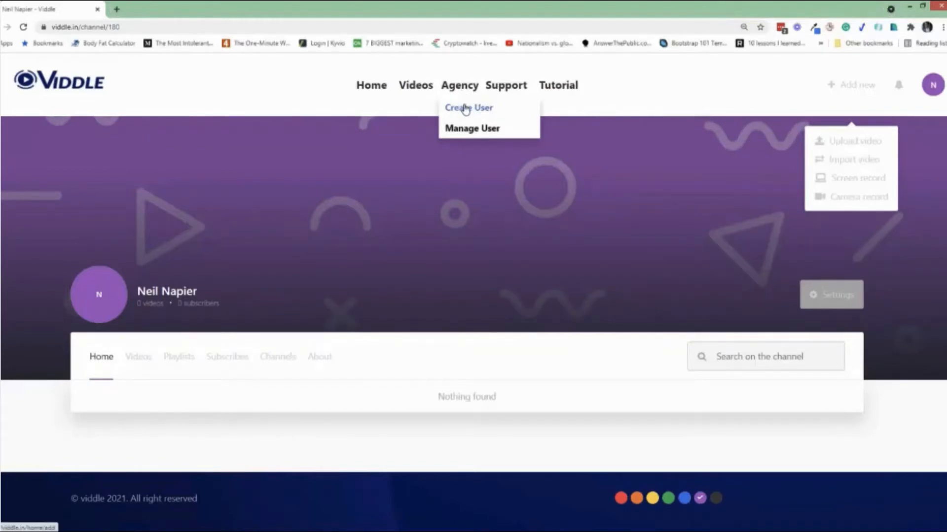
left_click(468, 107)
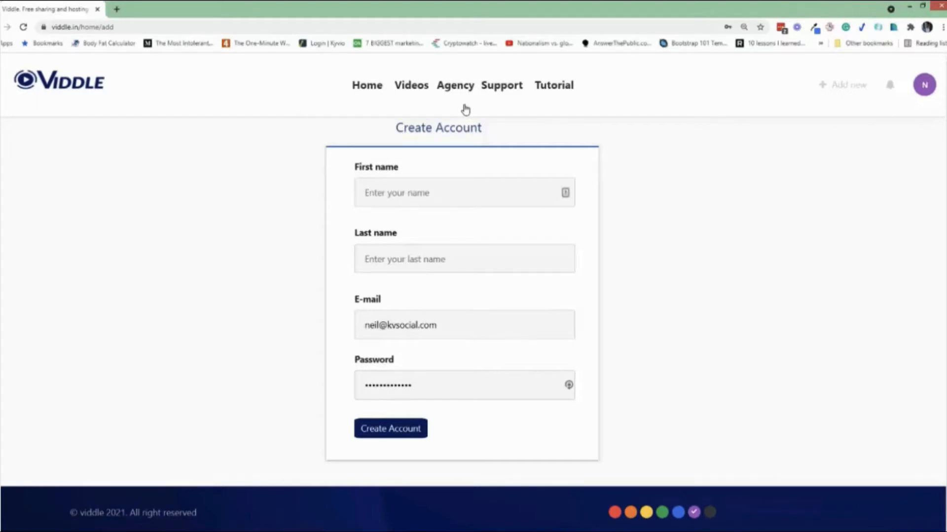
left_click(367, 88)
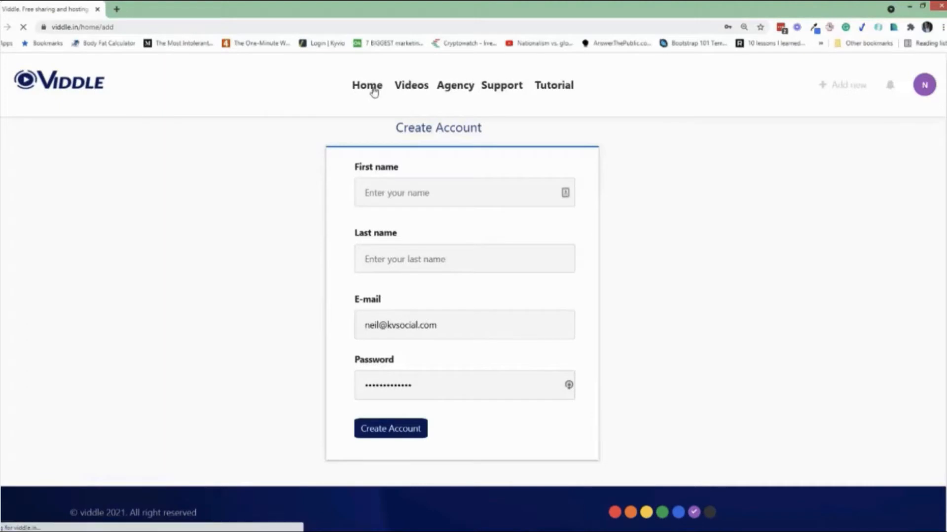
left_click(390, 429)
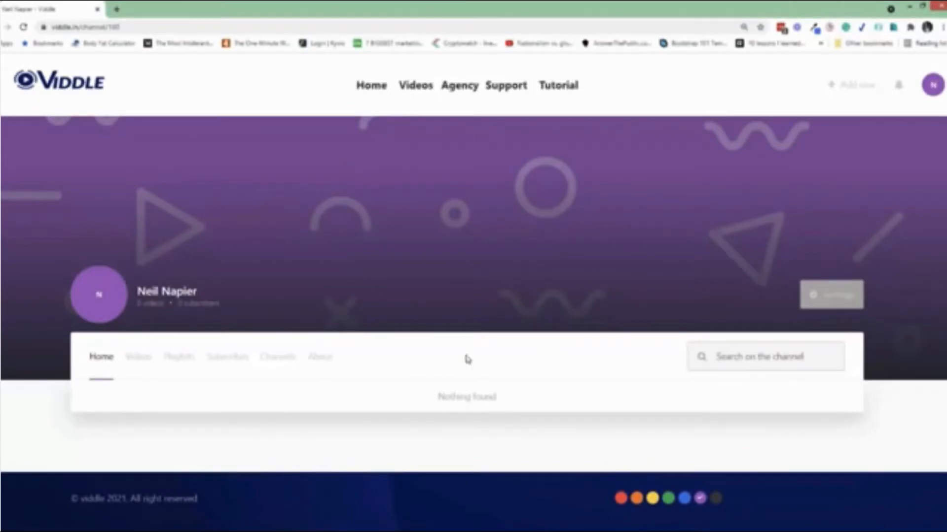
mouse_move(505, 464)
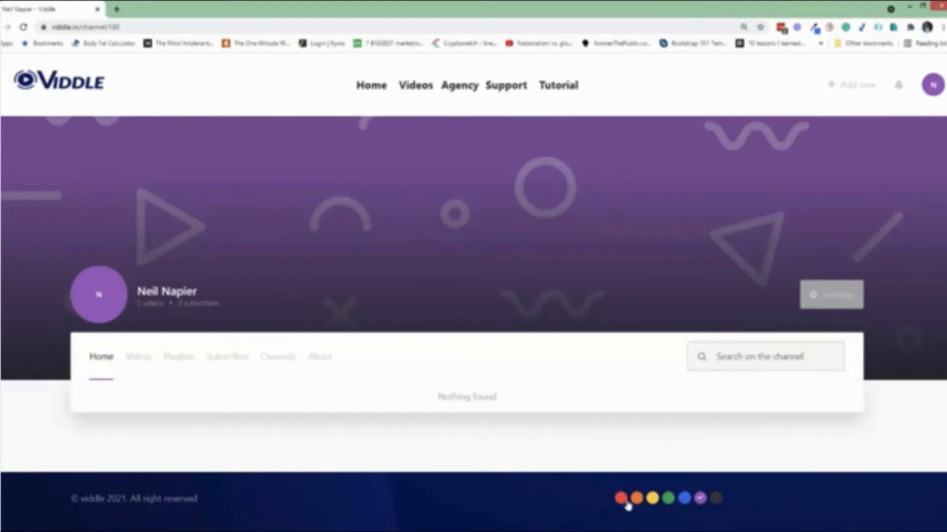
Step: Try the yellow, blue and purple channel themes, then settle on green
left_click(649, 498)
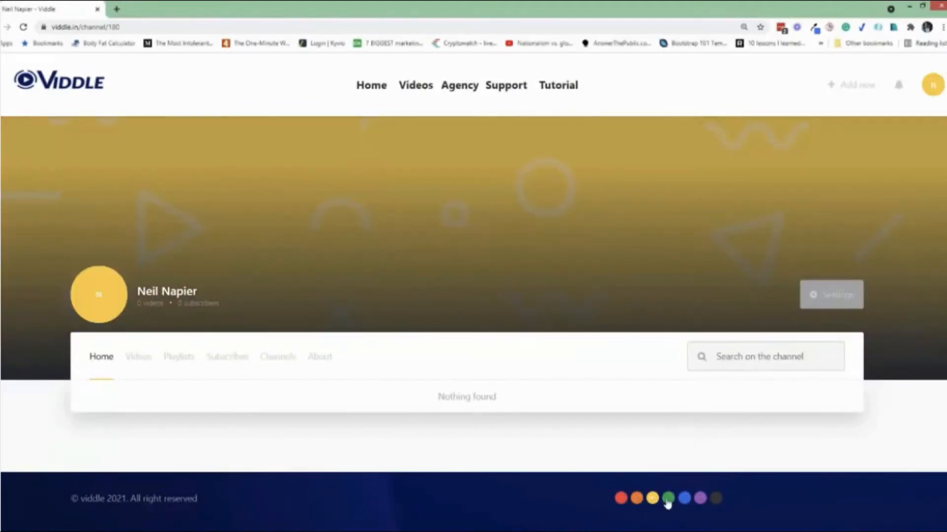
left_click(684, 498)
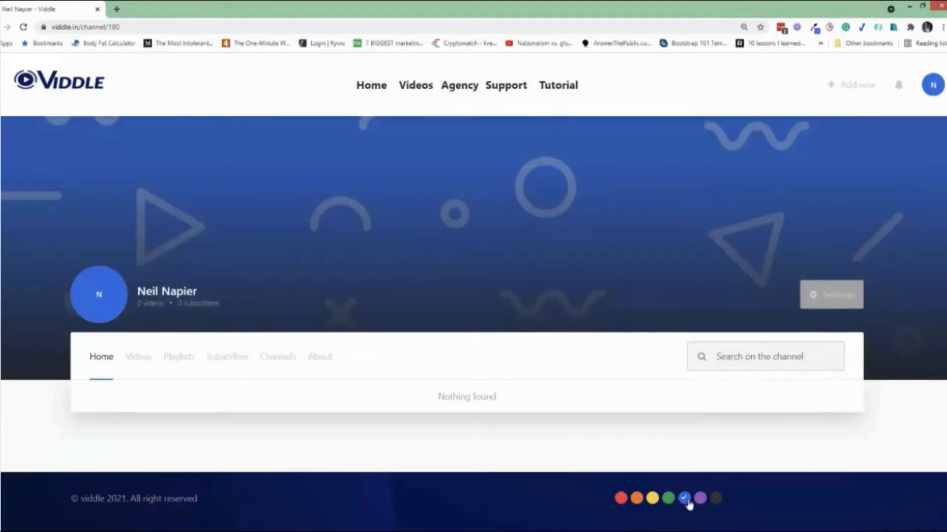
left_click(701, 498)
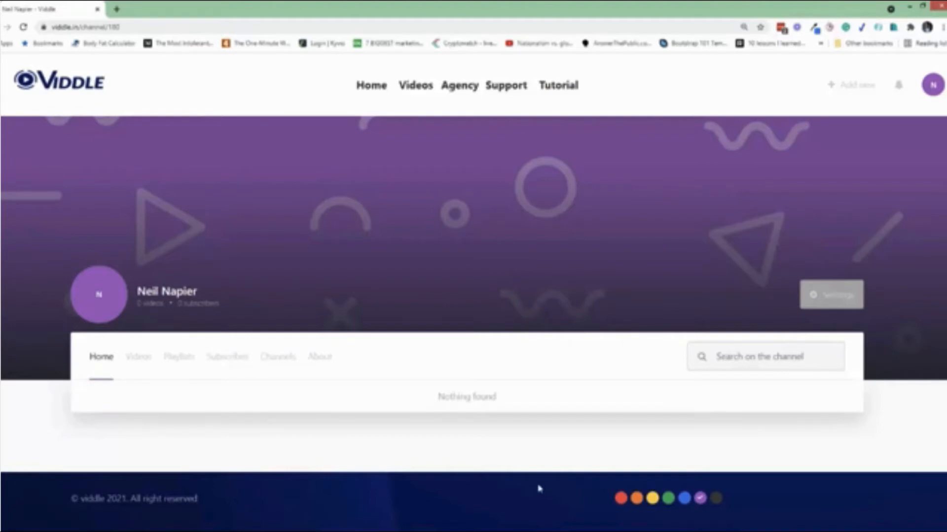
left_click(667, 498)
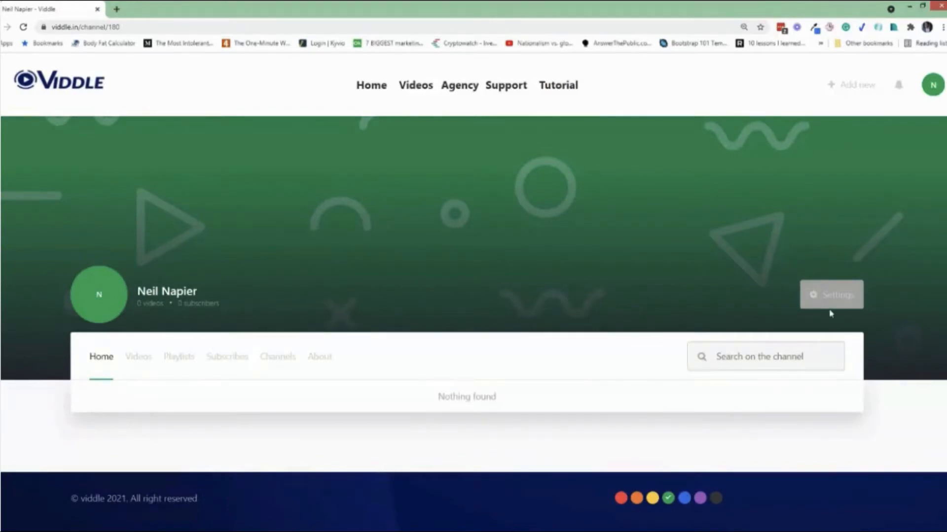
Step: Change the channel country in settings from Nigeria to Finland
left_click(831, 295)
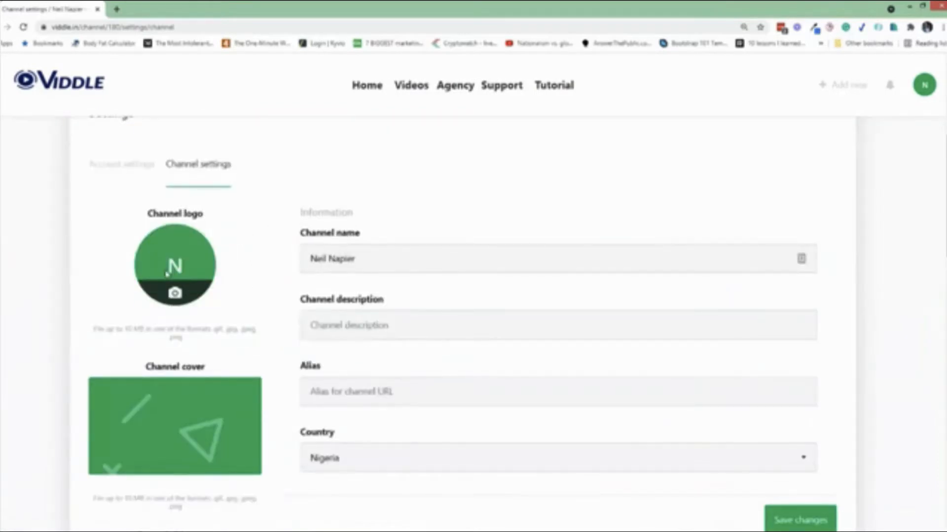
scroll("down", 3)
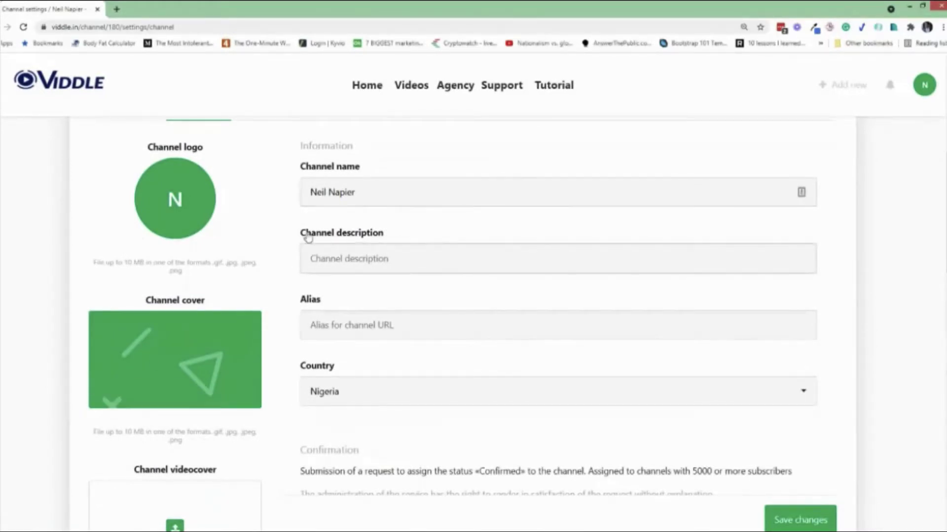
left_click(555, 387)
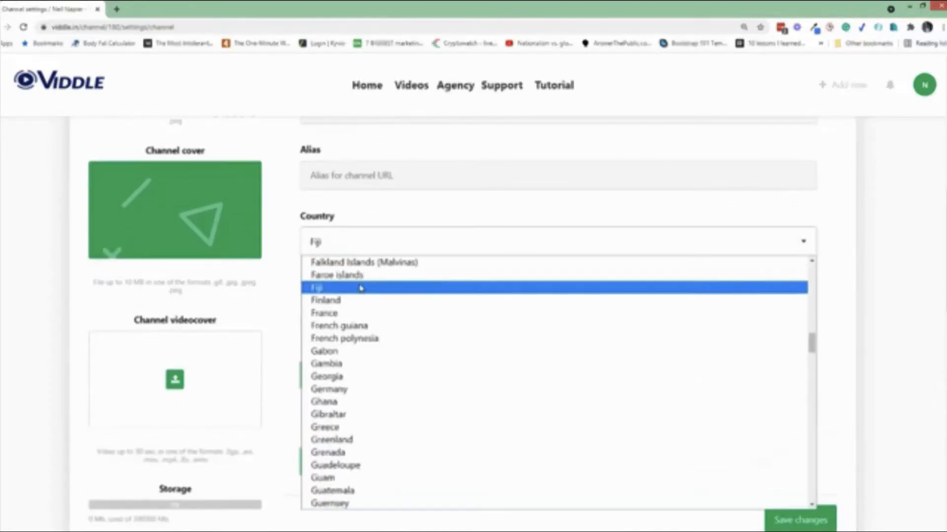
left_click(326, 300)
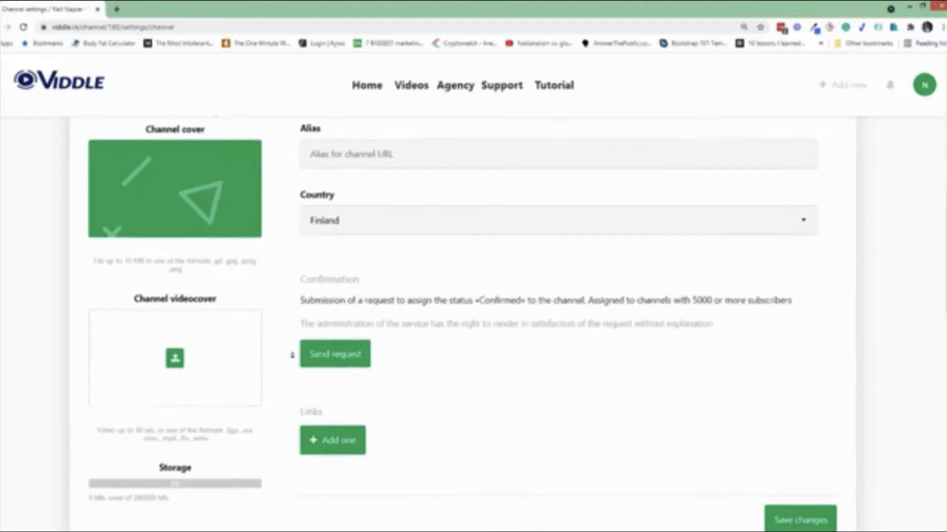
Step: Add two social media entries, both defaulting to Facebook with empty links
scroll("down", 3)
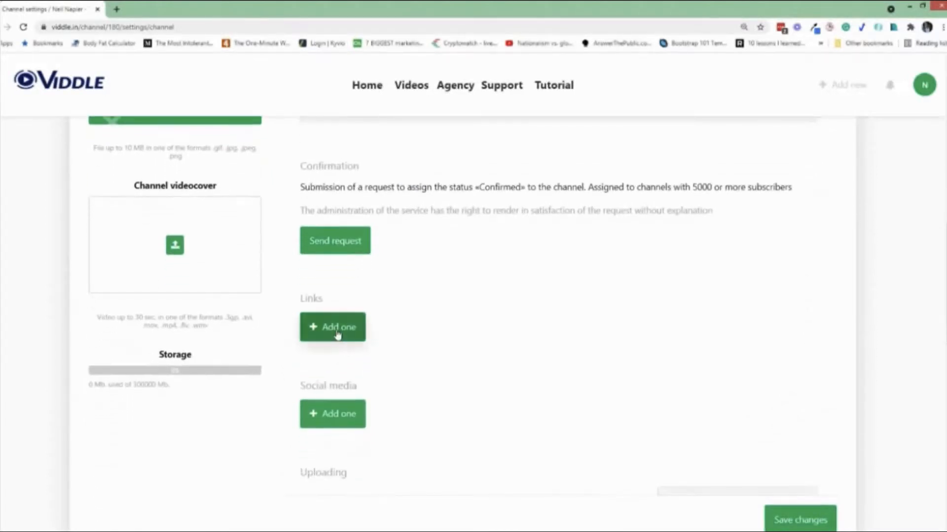
mouse_move(370, 341)
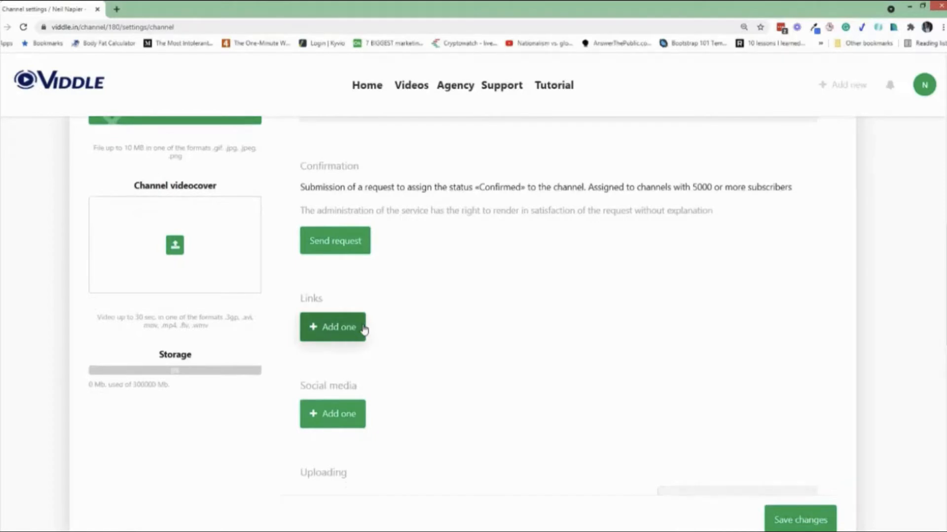
left_click(332, 414)
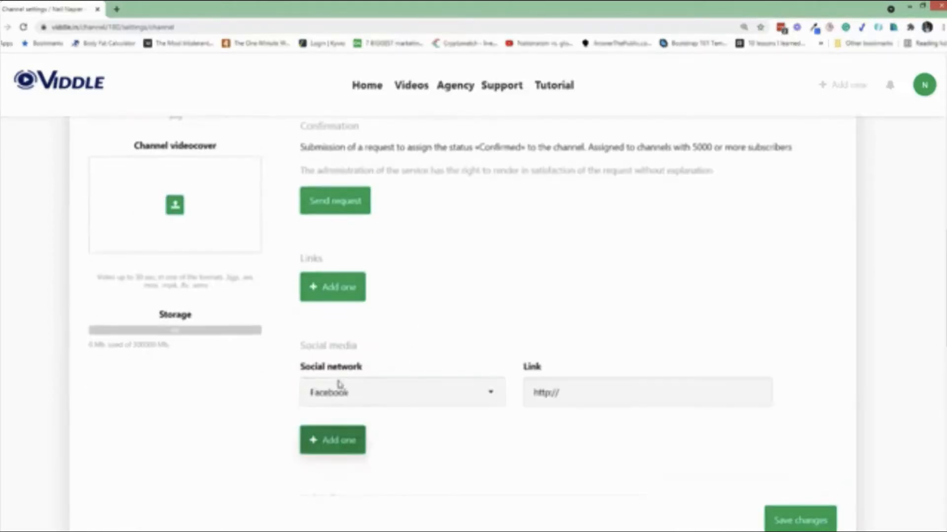
left_click(401, 392)
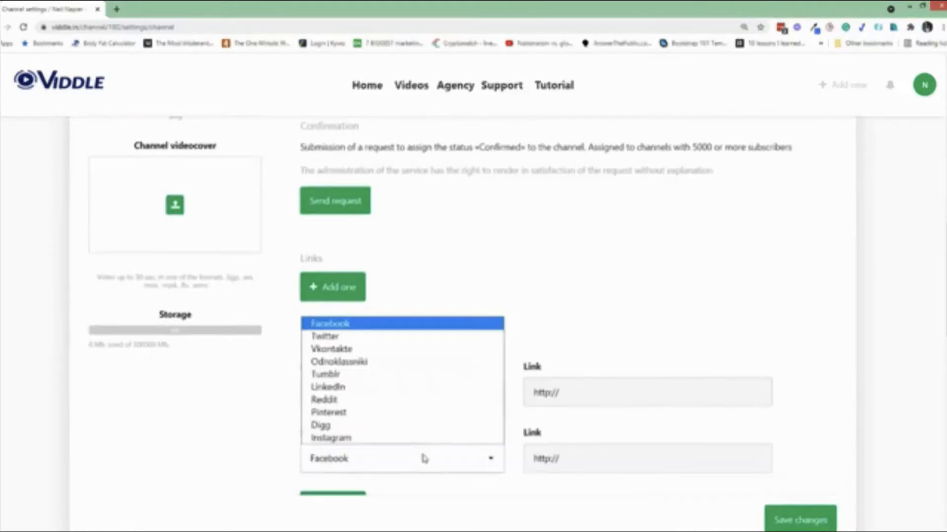
left_click(331, 323)
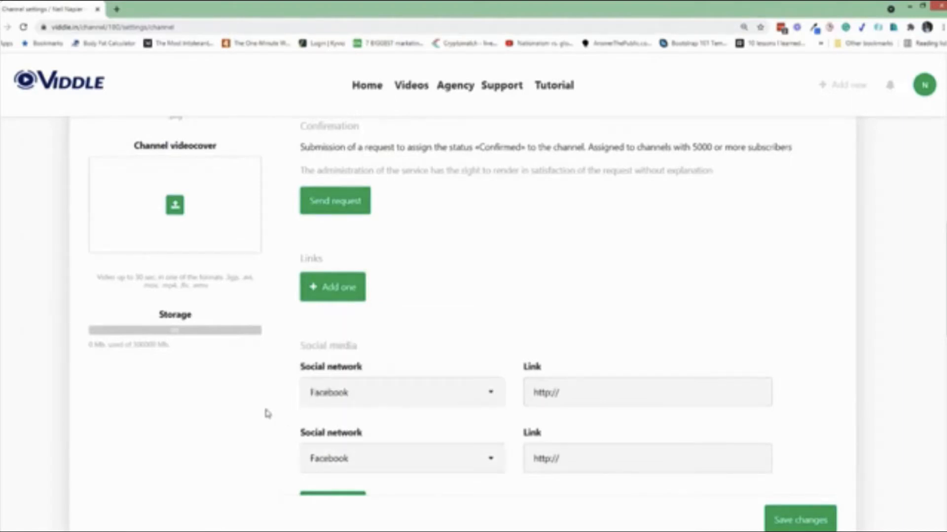
scroll("down", 3)
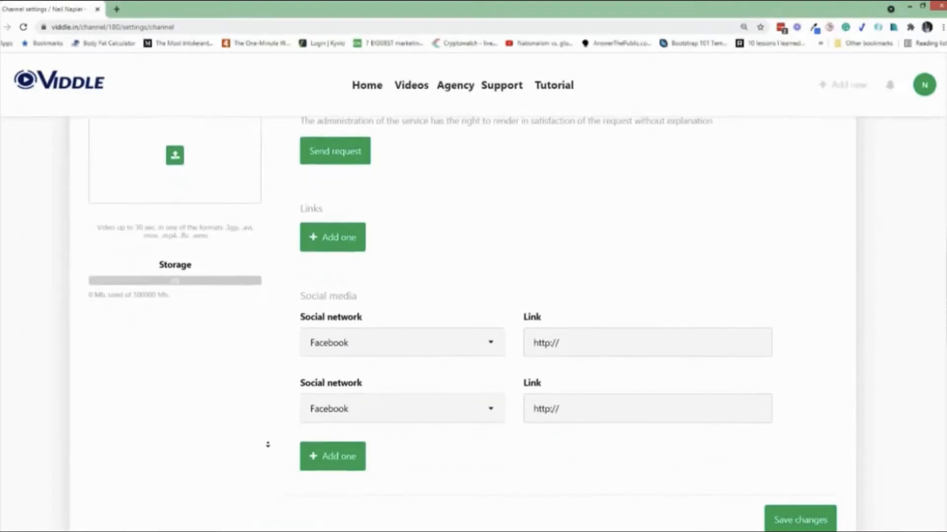
scroll("down", 3)
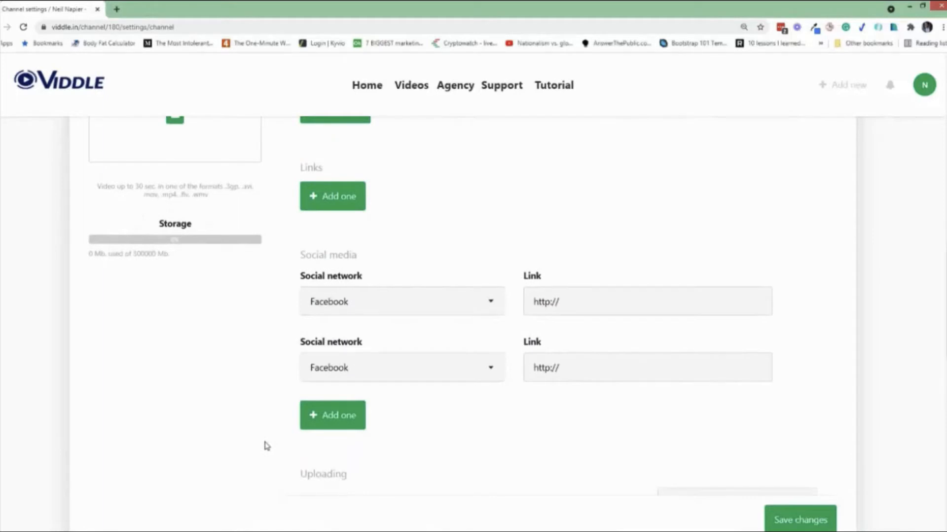
scroll("down", 3)
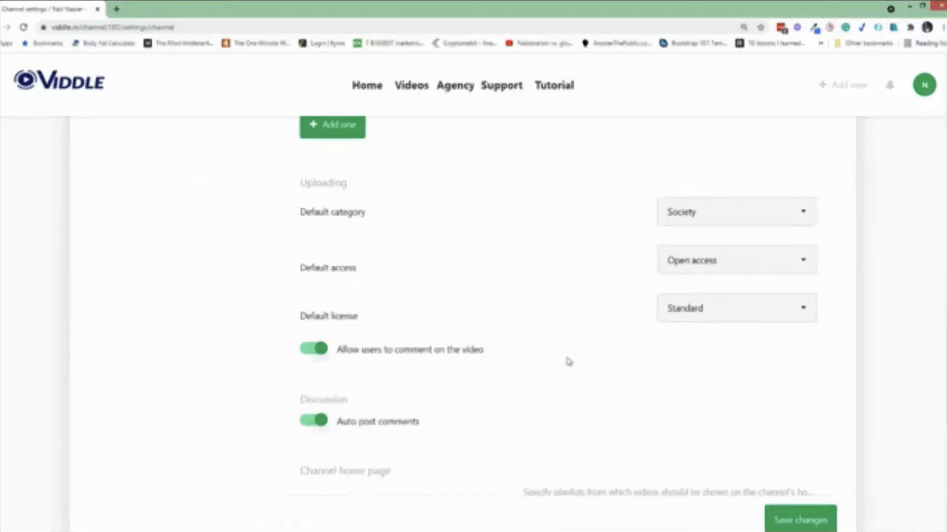
Step: Add an empty entry under My additional channels in the Additional section
scroll("down", 3)
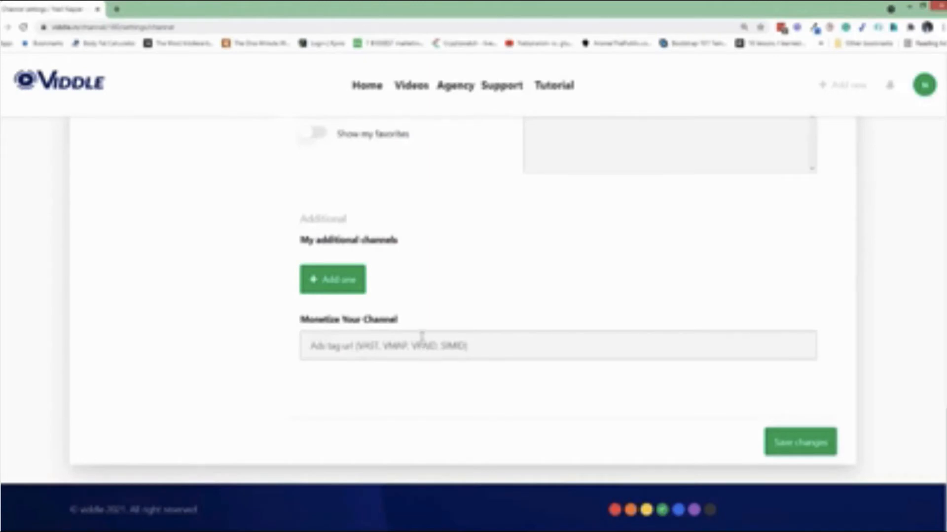
left_click(332, 280)
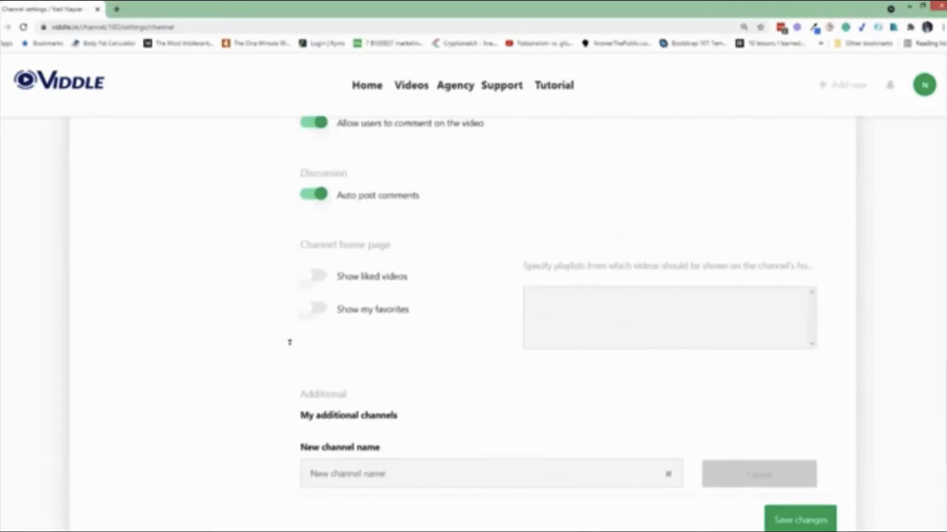
scroll("up", 3)
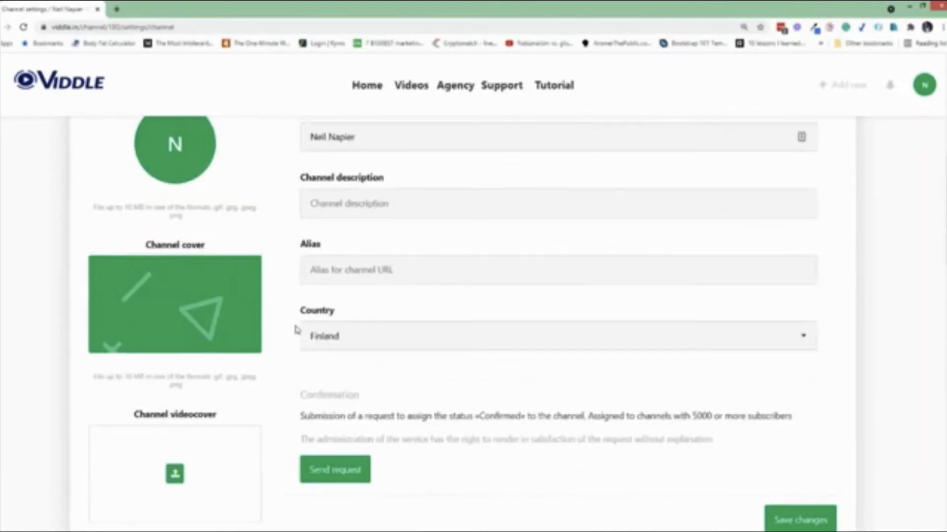
scroll("up", 3)
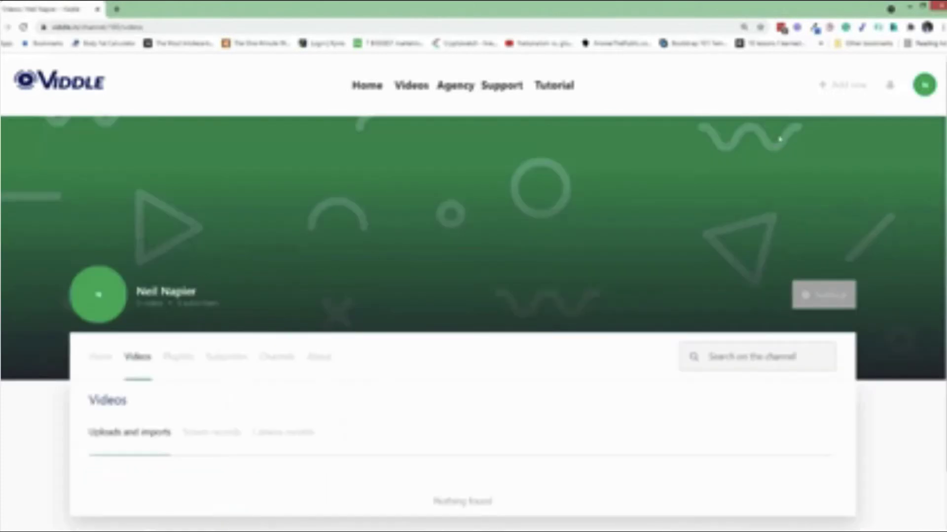
Step: Reopen the add-new video menu from the empty channel videos page
left_click(848, 84)
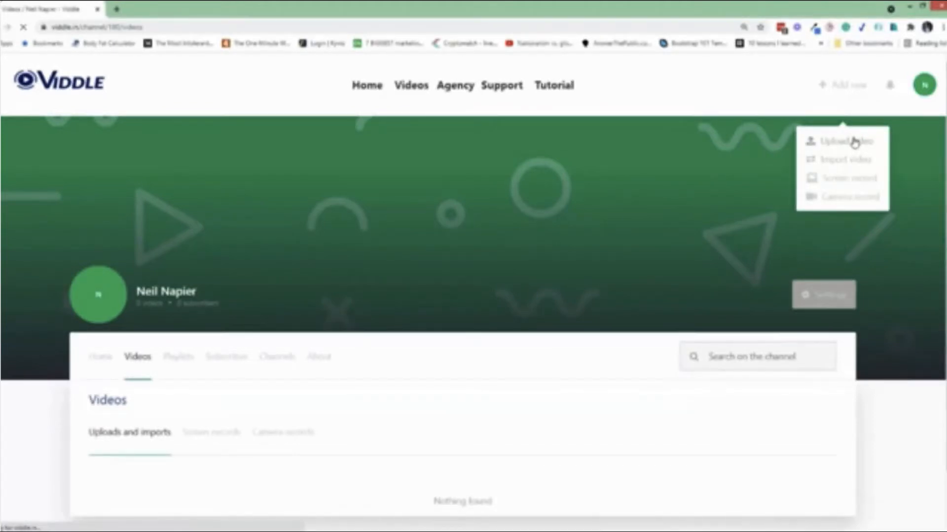
Step: Upload Viddle_Down_Raw.mp4 from disk, with its title taken from the filename
left_click(842, 141)
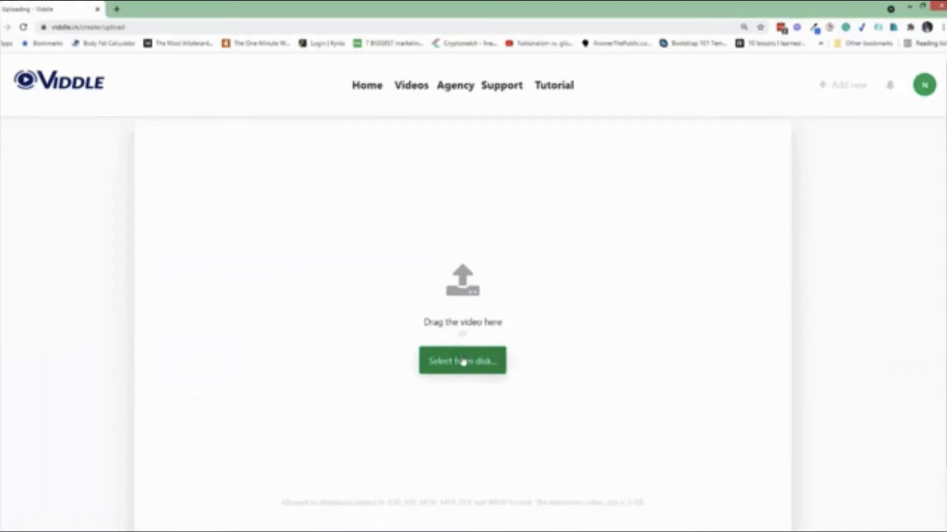
left_click(462, 360)
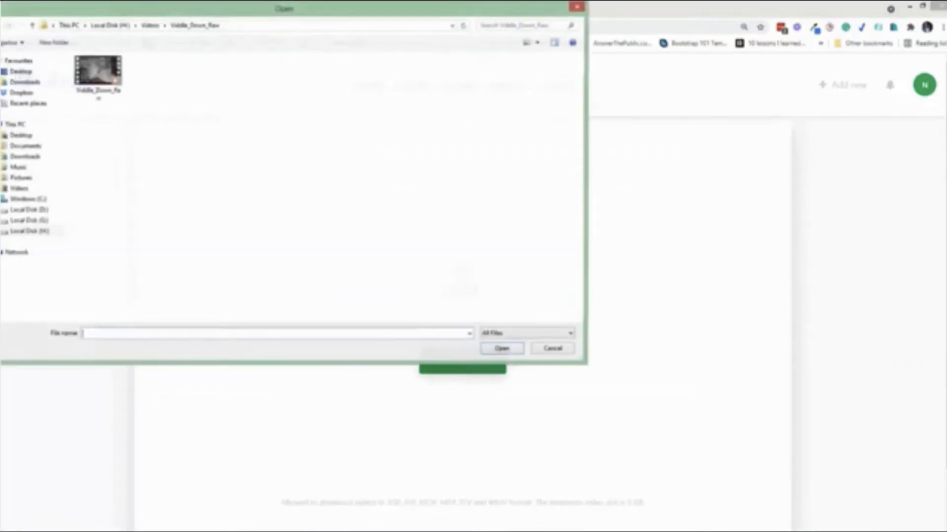
left_click(97, 72)
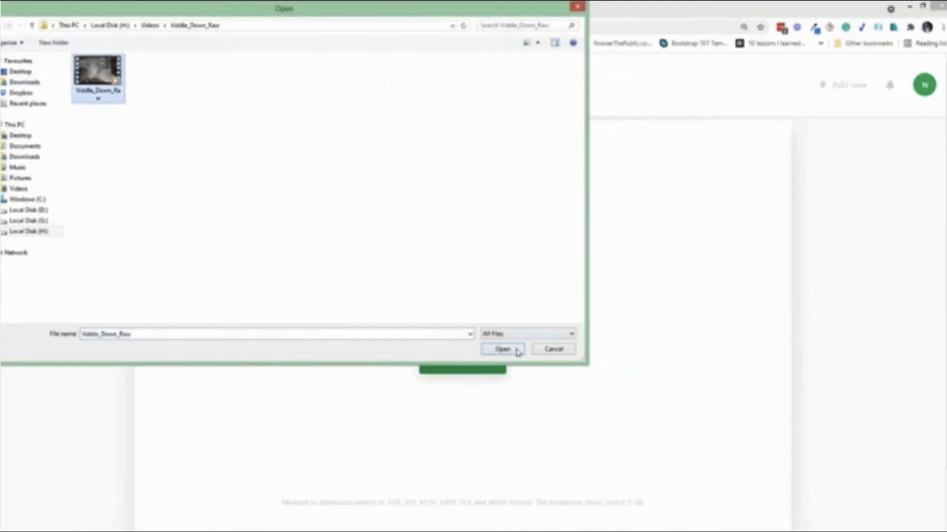
left_click(502, 349)
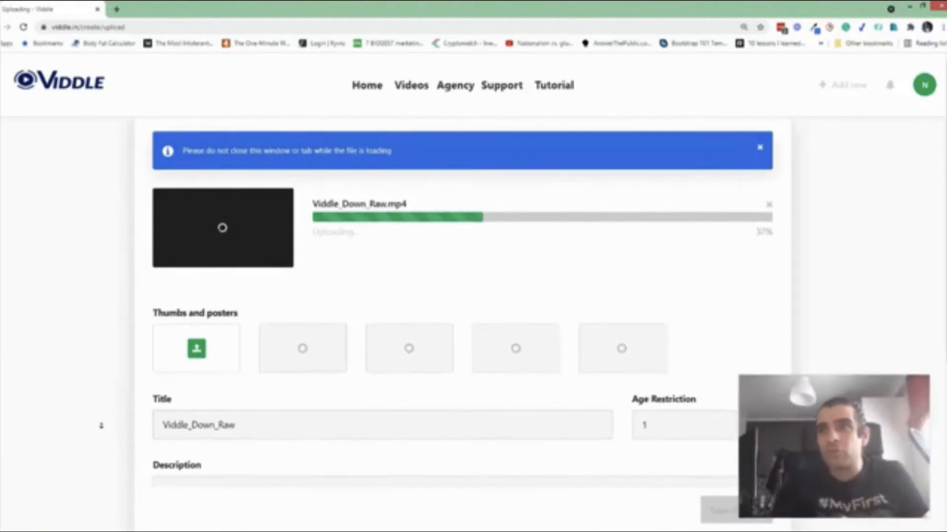
Step: Set the video category to Education and Training and enter 8 for age restriction
scroll("down", 3)
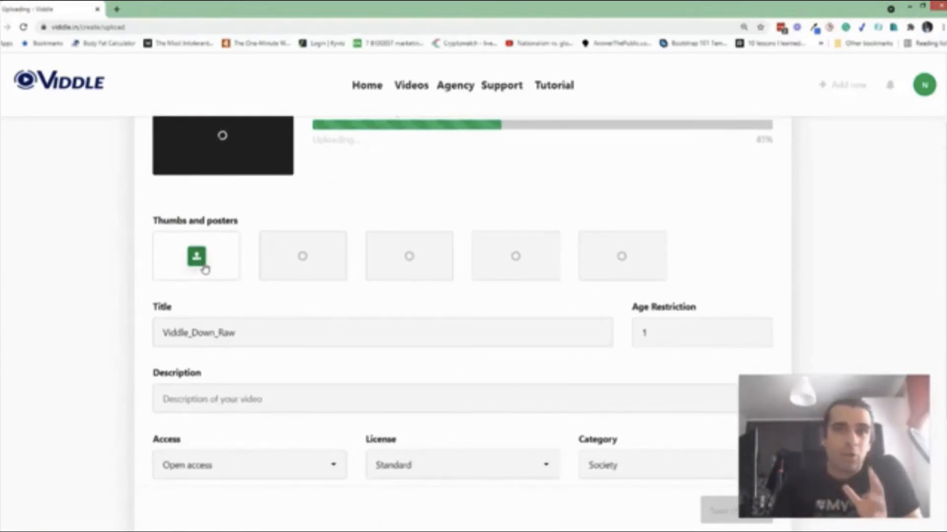
scroll("down", 3)
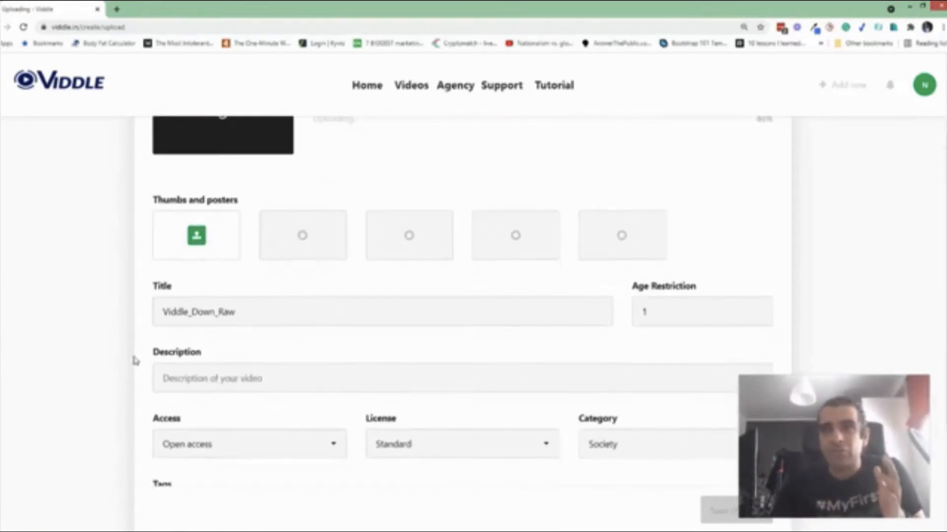
scroll("down", 3)
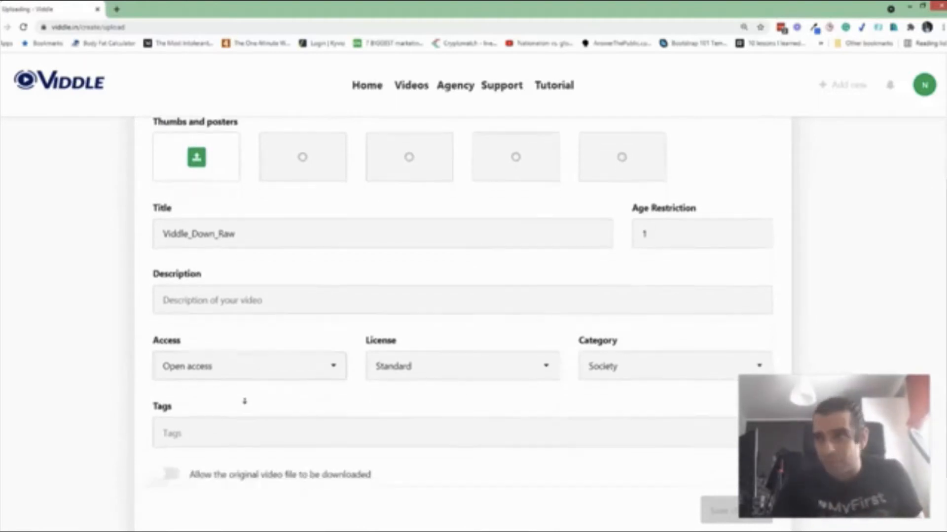
scroll("down", 3)
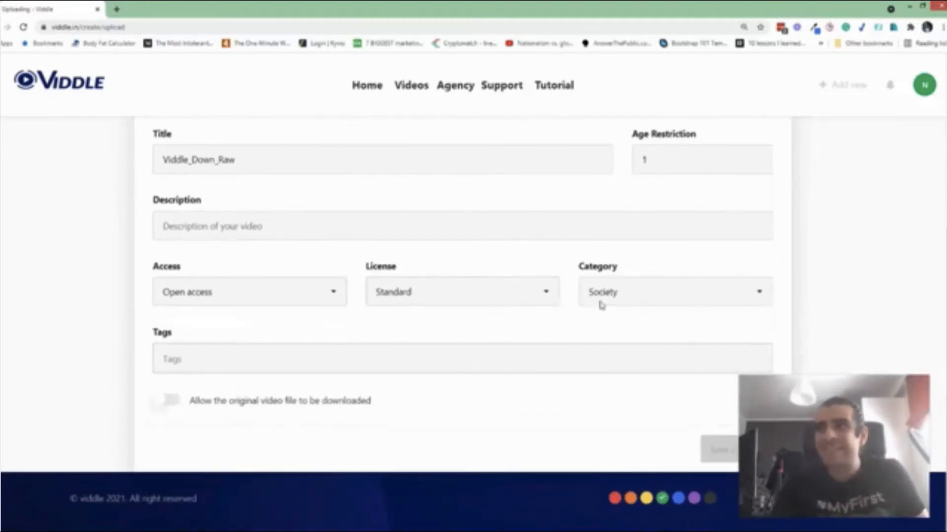
left_click(673, 292)
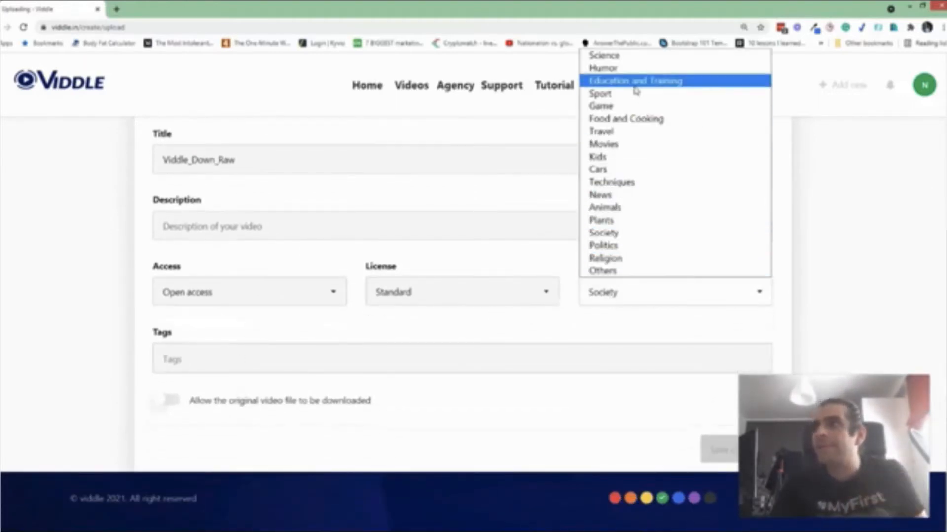
left_click(636, 81)
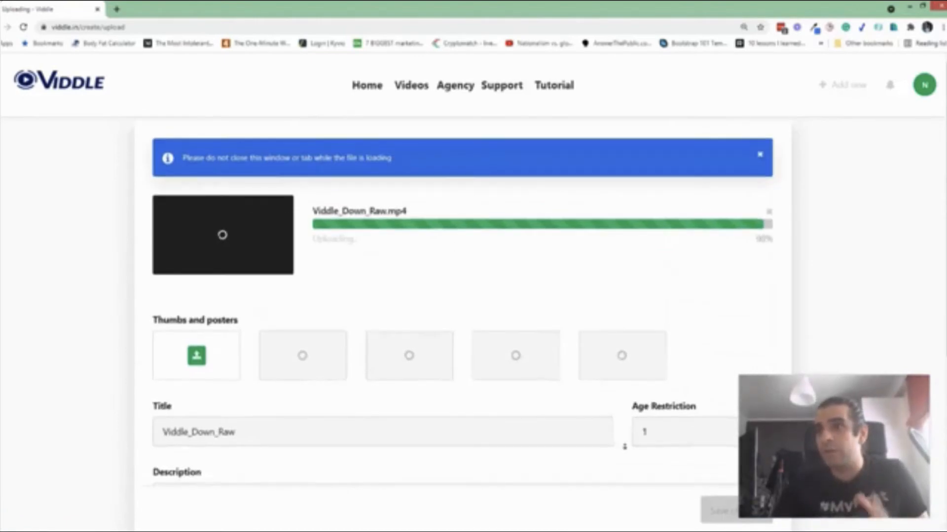
scroll("down", 3)
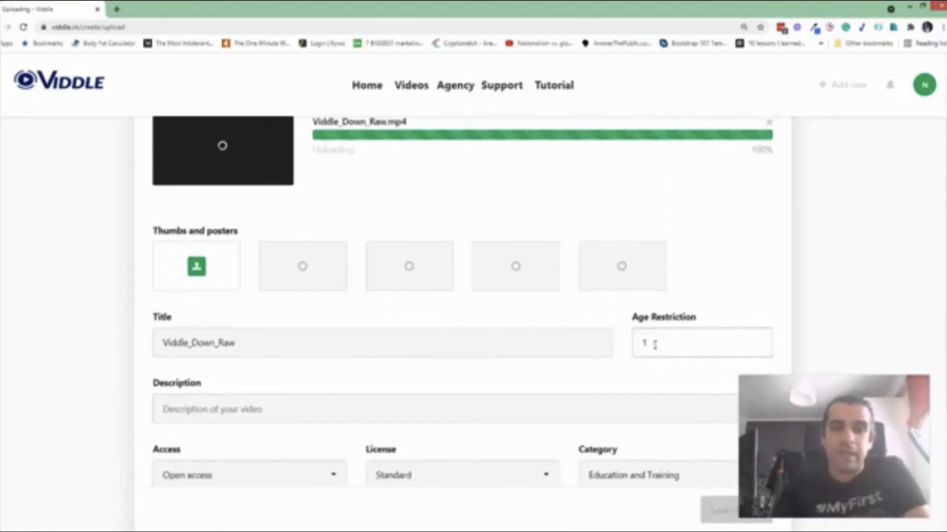
type("8")
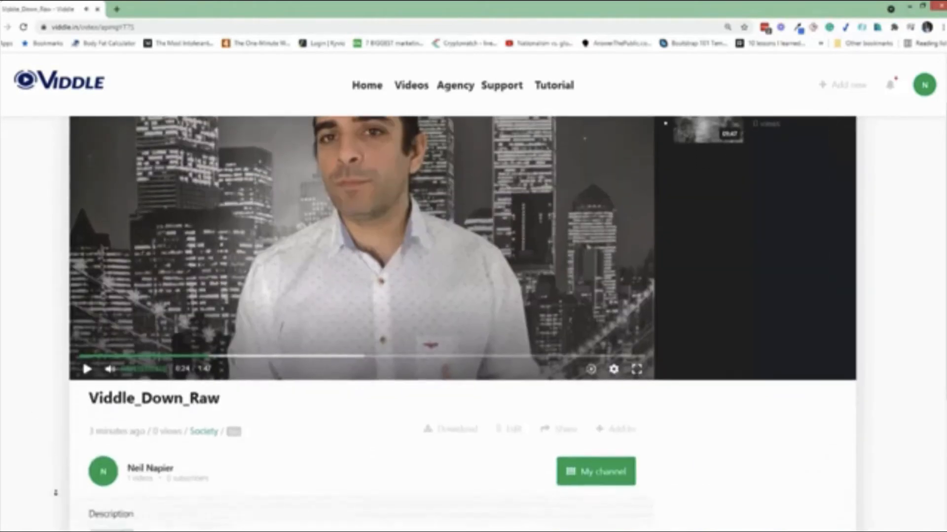
Step: View the video's share options, then go to its manage video page
left_click(564, 429)
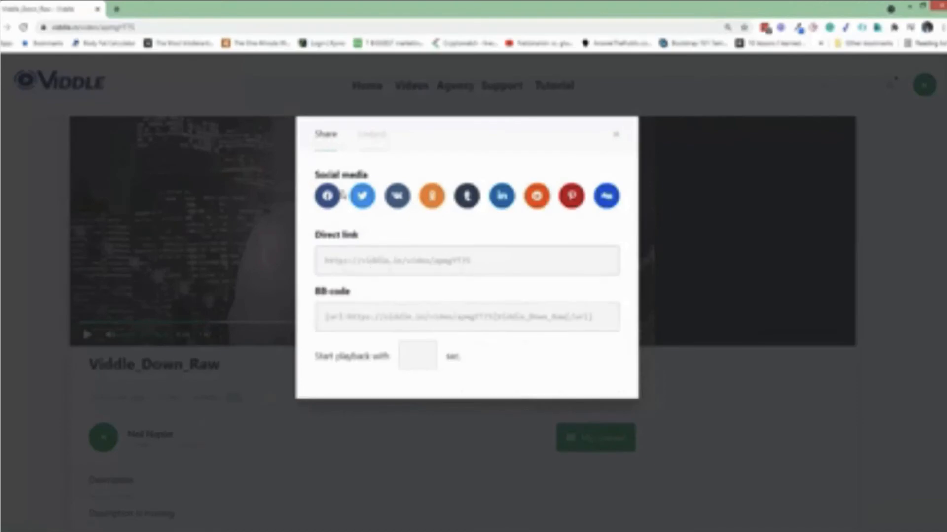
left_click(372, 134)
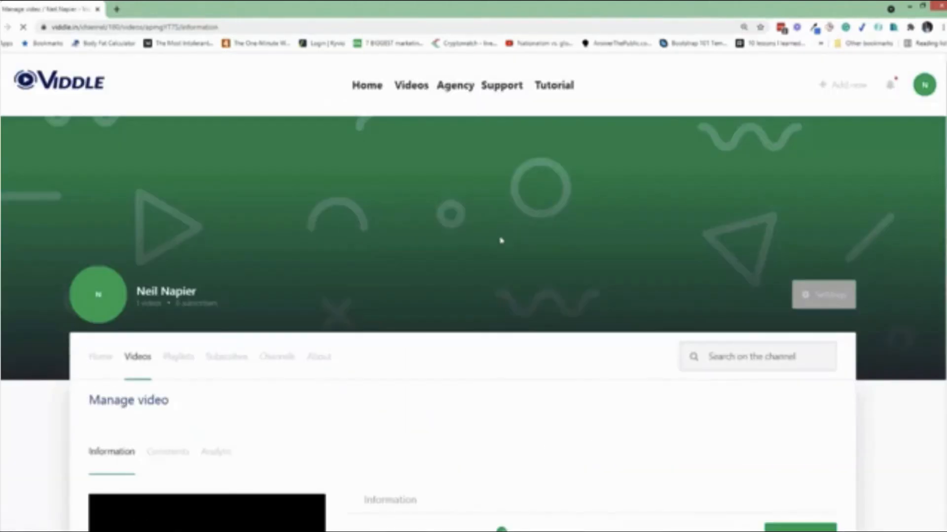
Step: Turn on the video's Call To Action in Manage video
scroll("down", 3)
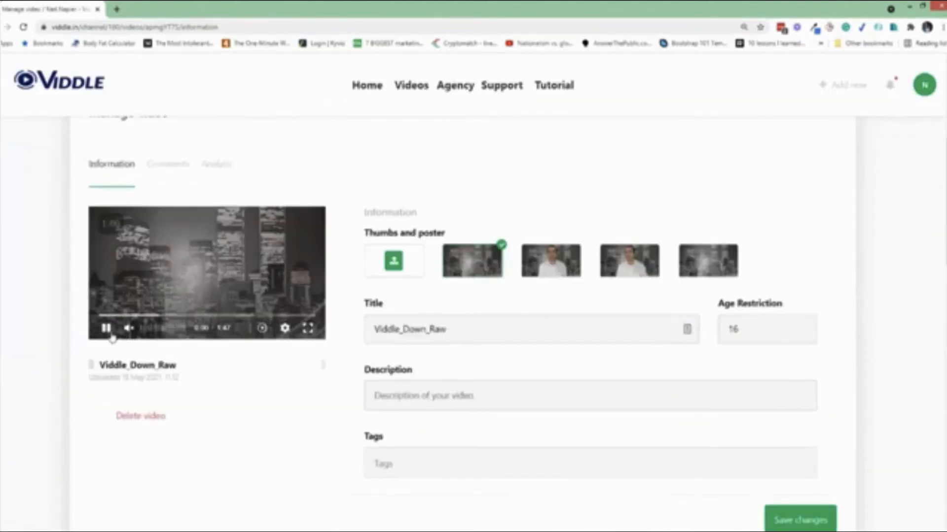
scroll("down", 3)
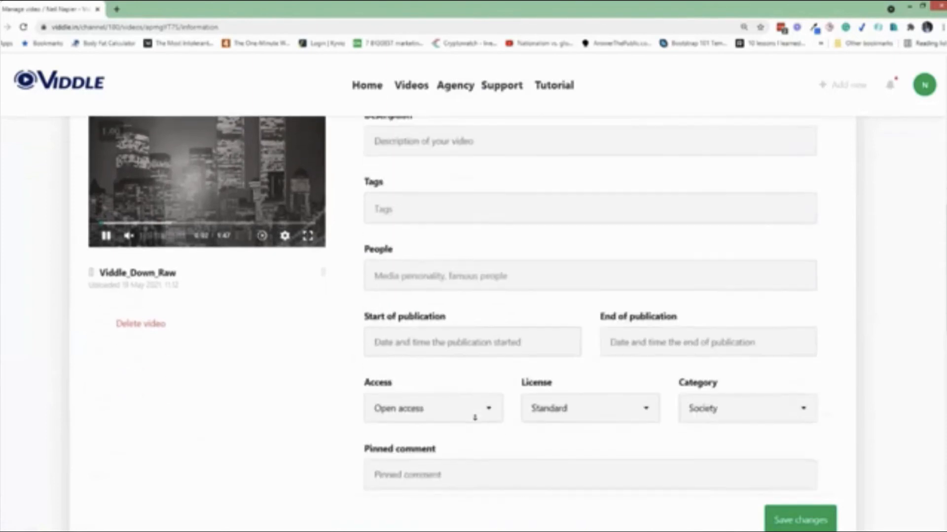
scroll("down", 3)
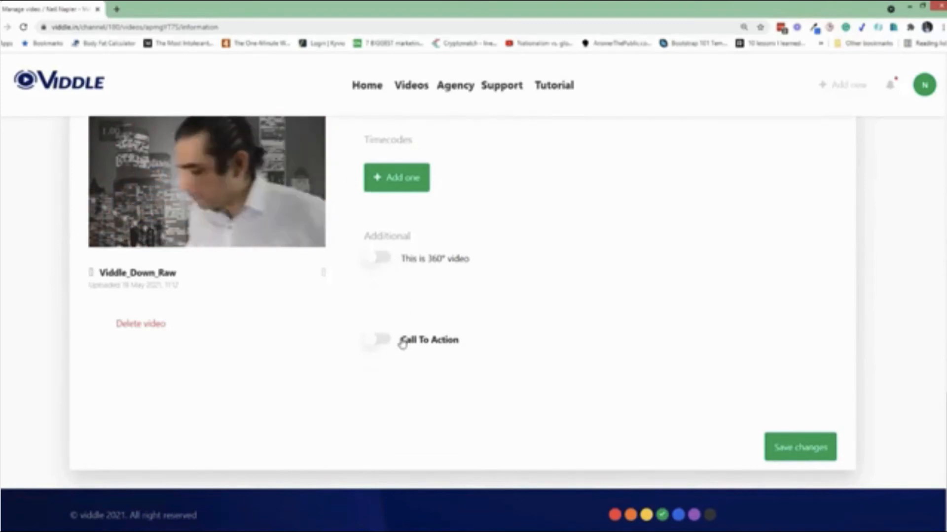
left_click(376, 340)
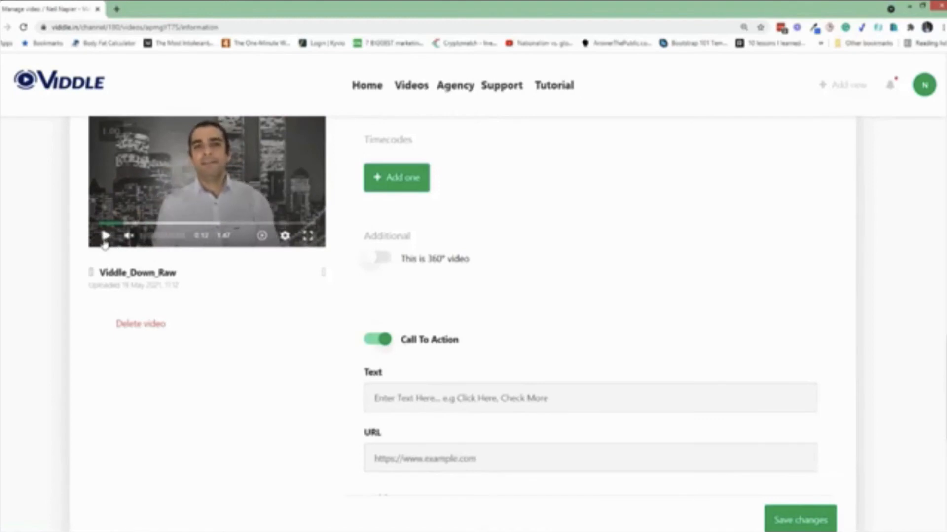
scroll("down", 3)
type("Go watch Viddle demo here")
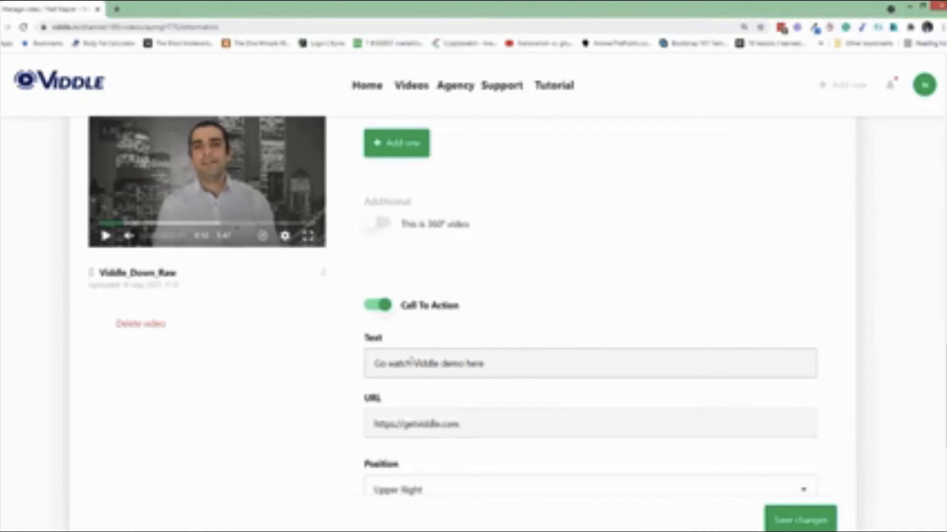
scroll("down", 3)
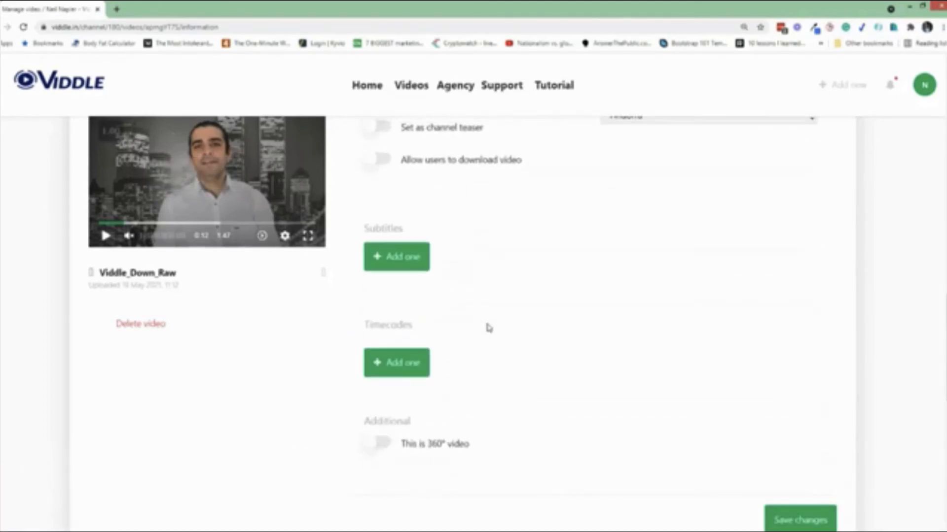
Step: Add an English subtitle row and an empty timecode row with start, end and title fields
left_click(396, 256)
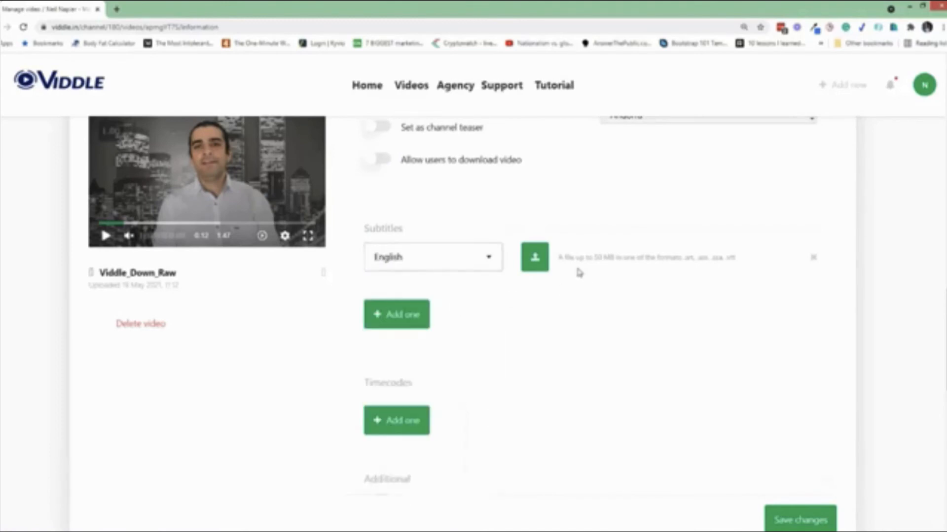
scroll("down", 3)
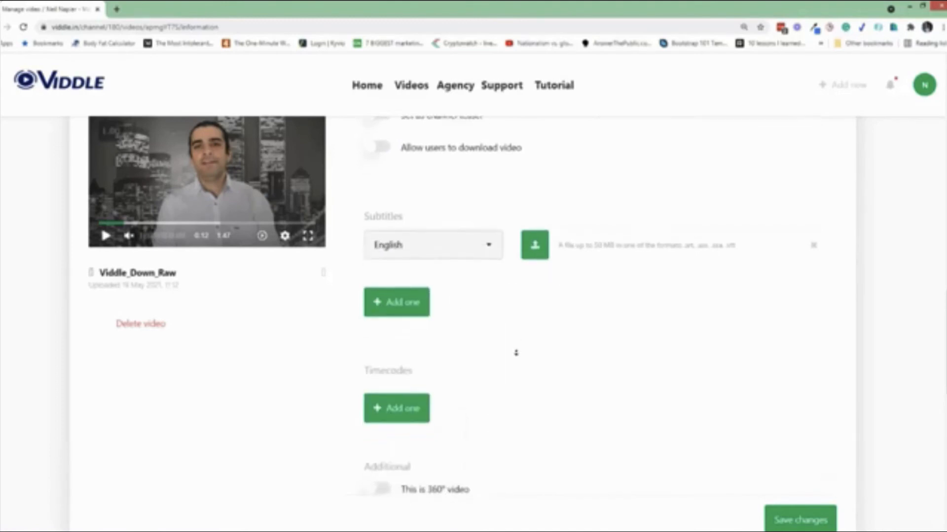
left_click(396, 408)
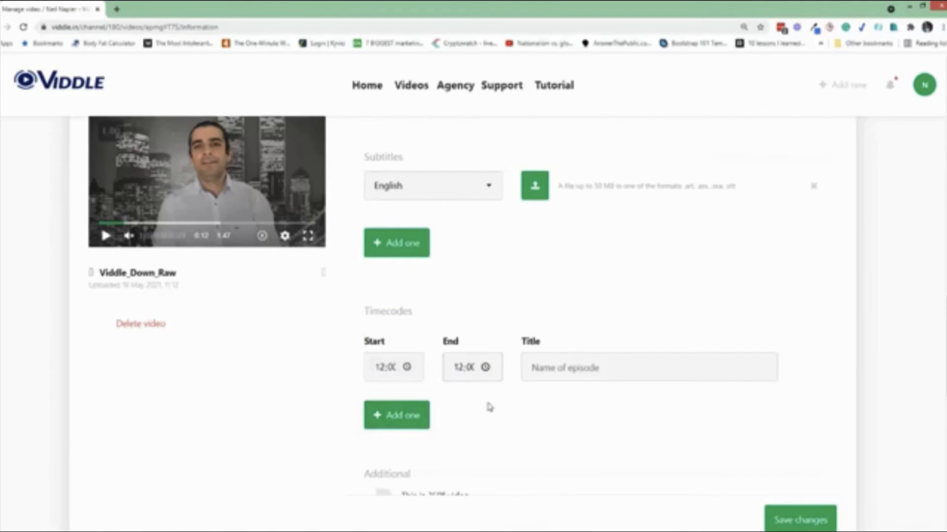
mouse_move(519, 401)
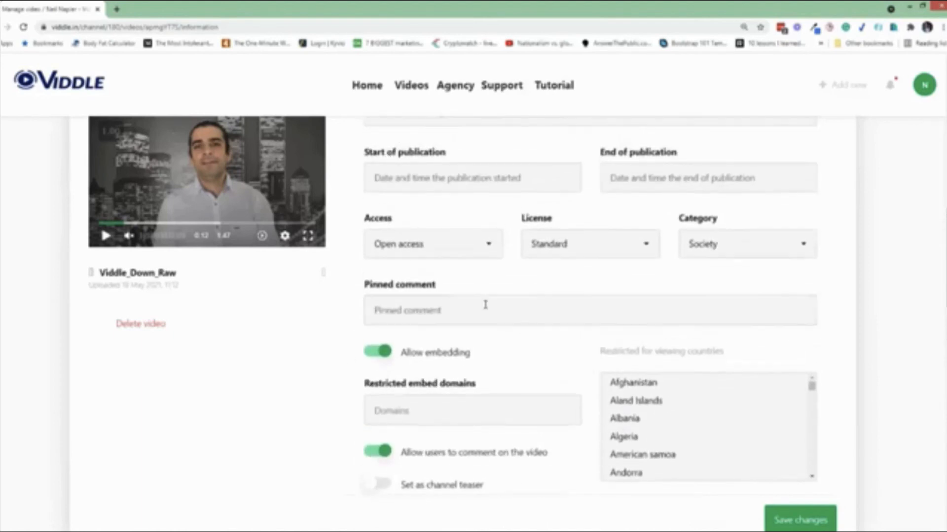
mouse_move(485, 304)
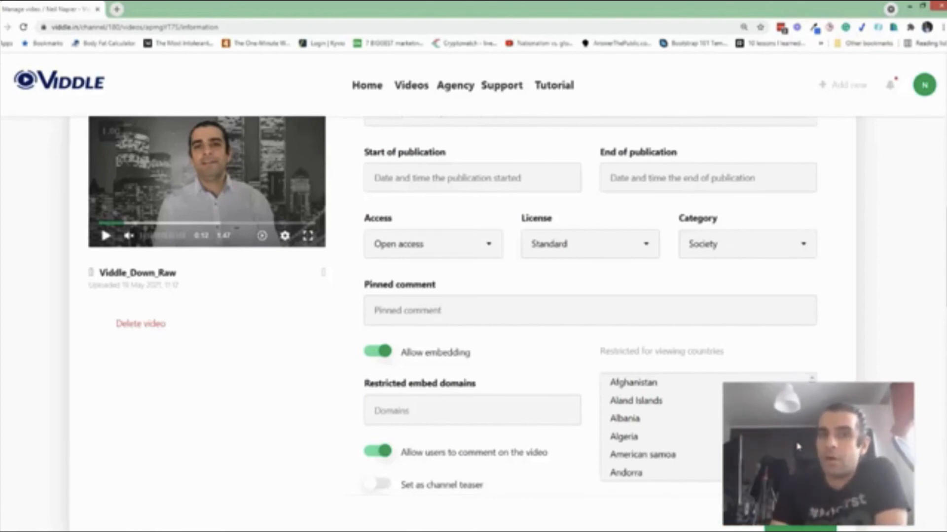
mouse_move(536, 504)
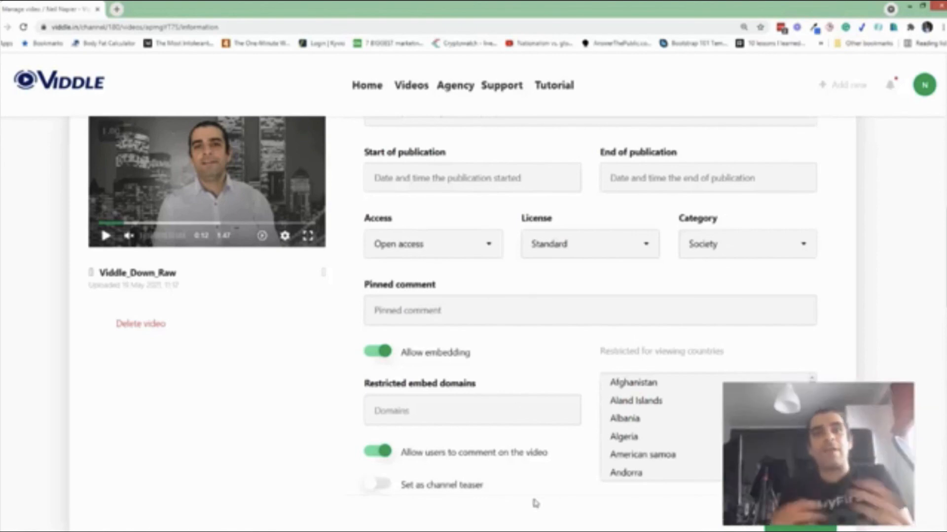